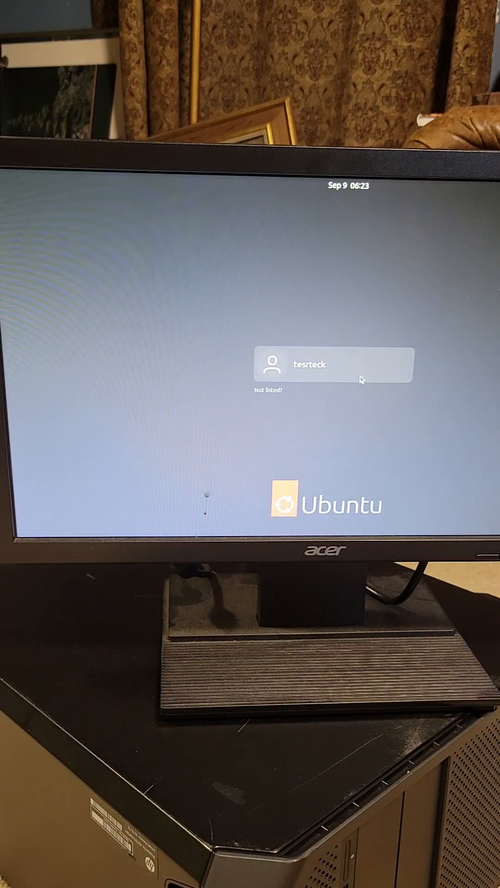
Select the only listed user account so its password prompt appears.
{"action": "left_click", "coordinate": [334, 365]}
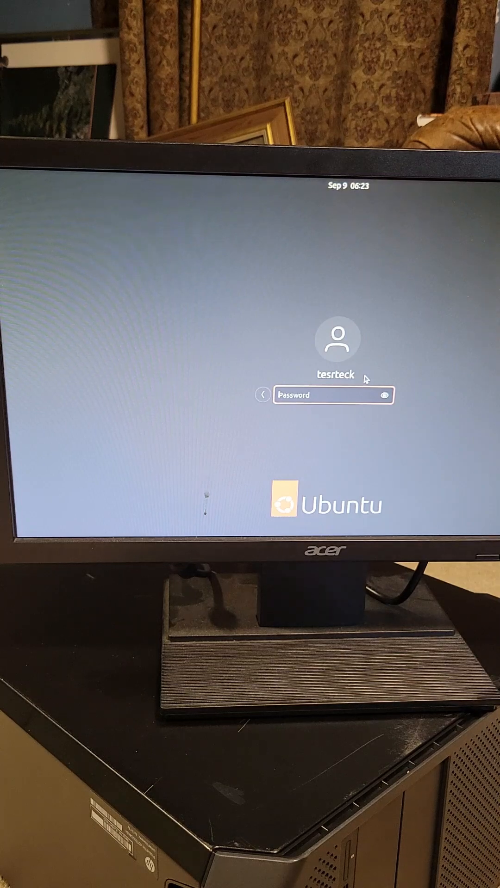